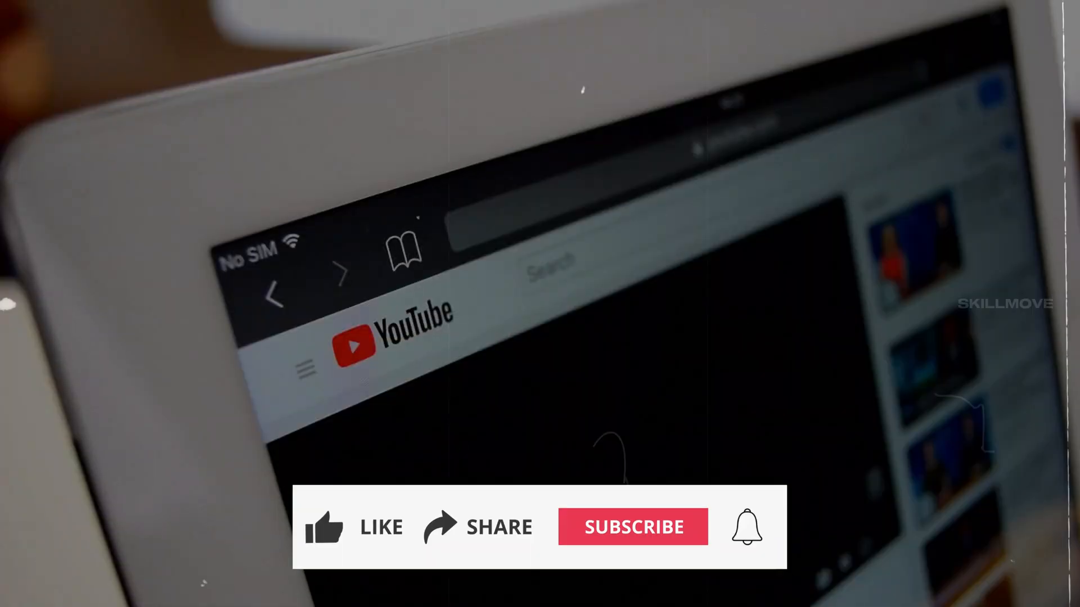
- Play the outro so LIKE and SUBSCRIBE become LIKED and SUBSCRIBED and the bell is tapped
left_click(631, 526)
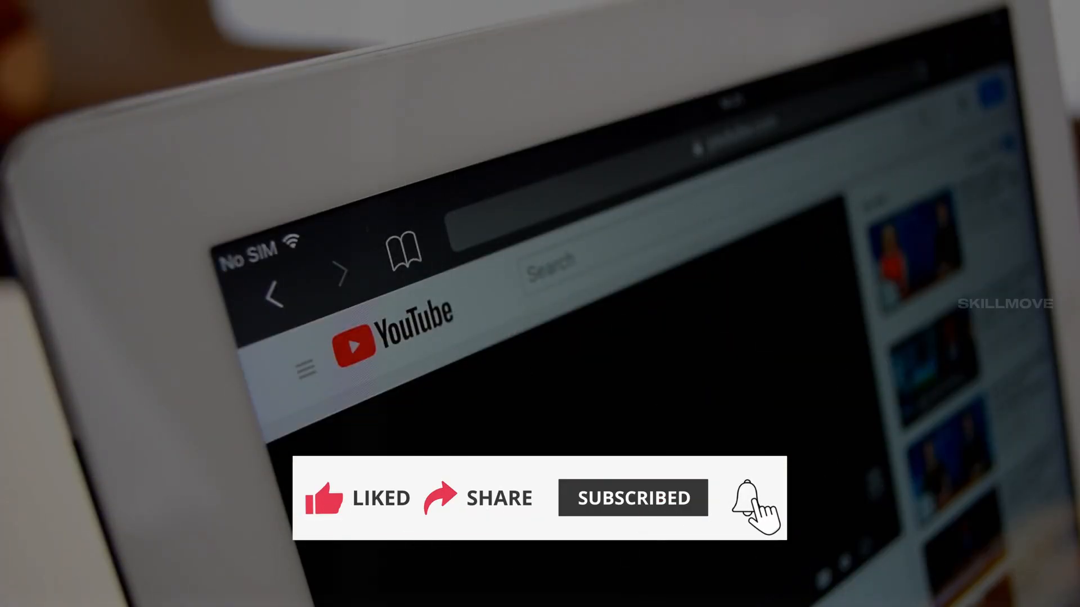